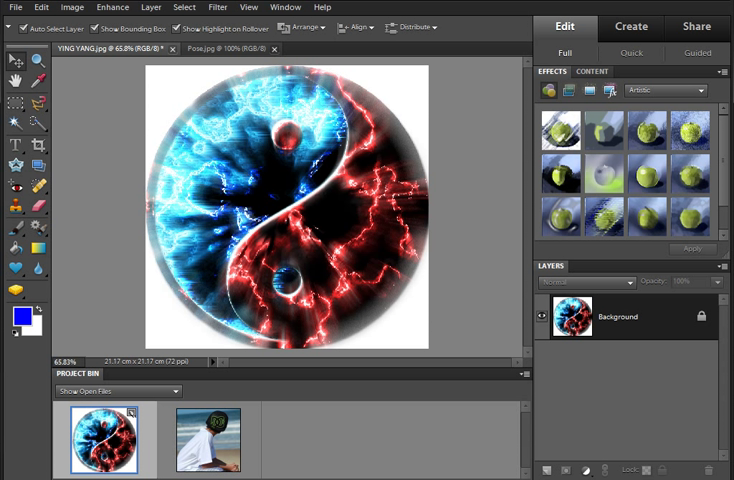
{"action": "mouse_move", "coordinate": [208, 440]}
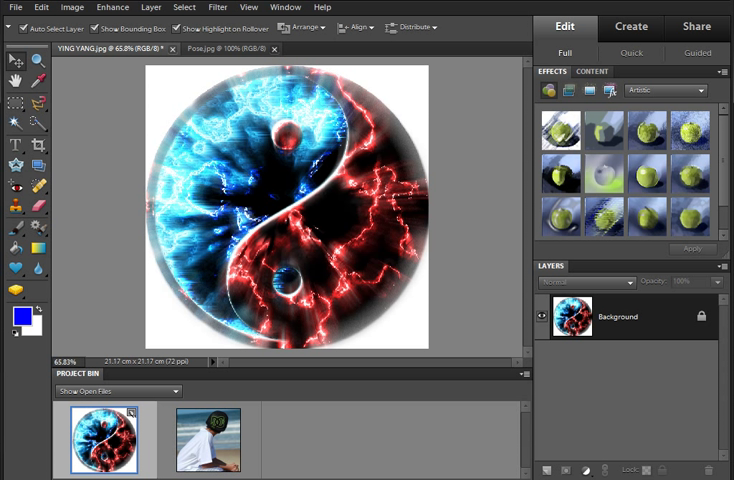
Convert the locked Background into an editable Layer 0 via Layer From Background.
{"action": "right_click", "coordinate": [616, 316]}
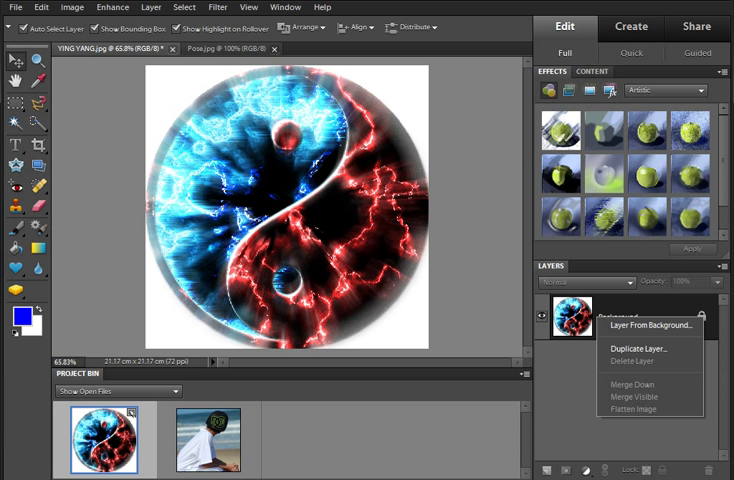
{"action": "left_click", "coordinate": [636, 326]}
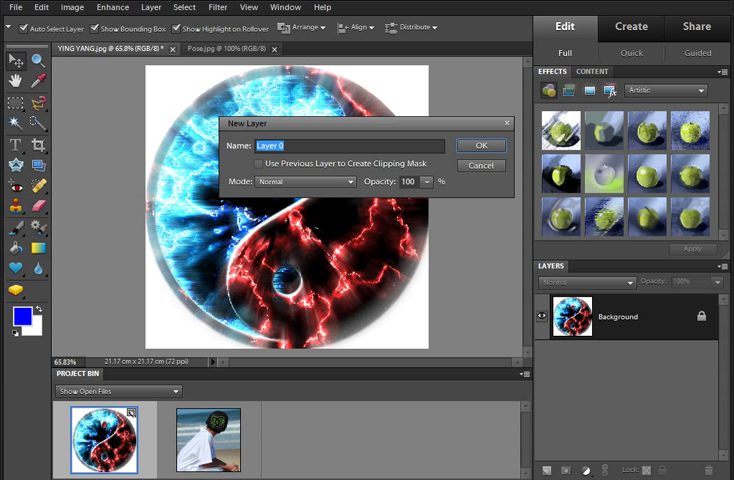
{"action": "left_click", "coordinate": [480, 144]}
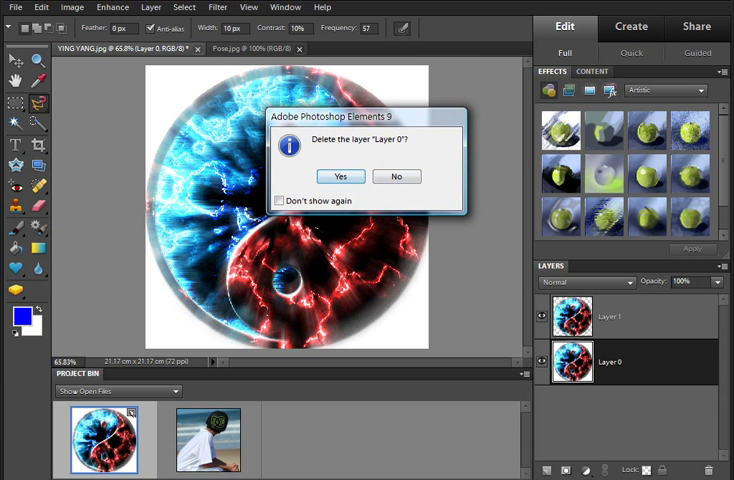
Confirm deleting Layer 0, leaving the yin-yang circle on Layer 1 over transparency.
{"action": "left_click", "coordinate": [342, 176]}
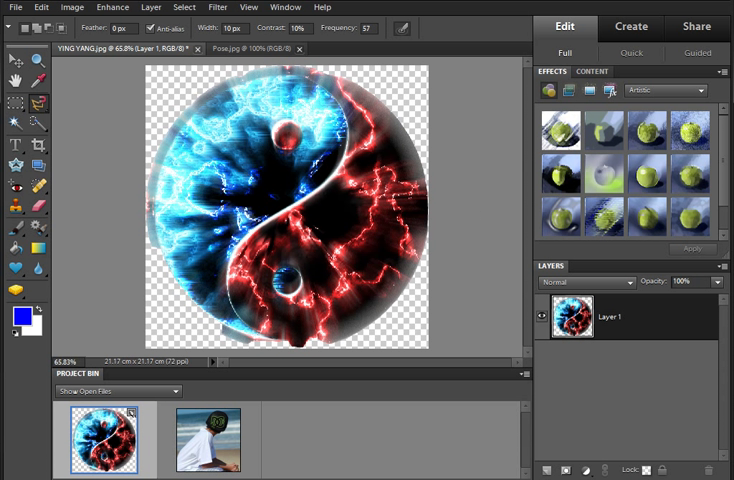